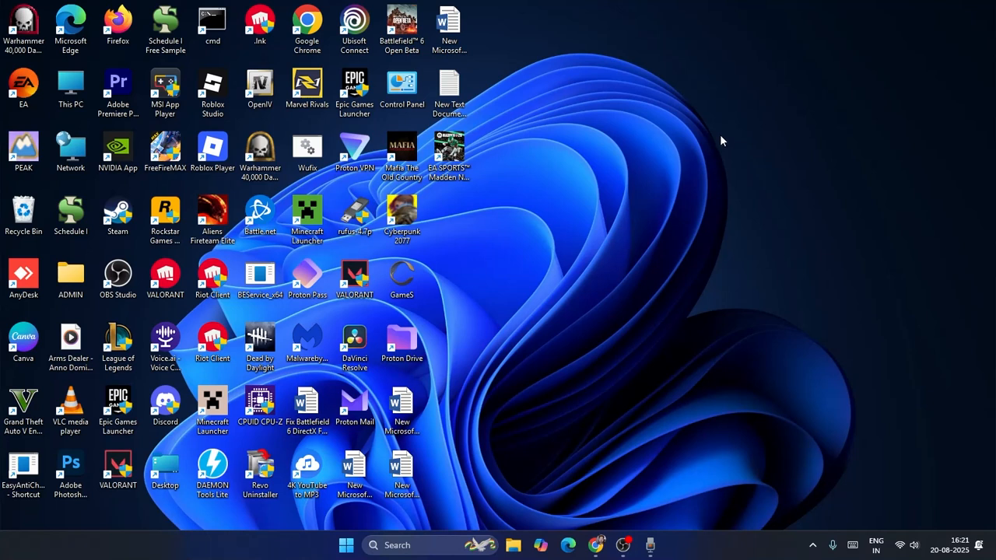
mouse_move(717, 145)
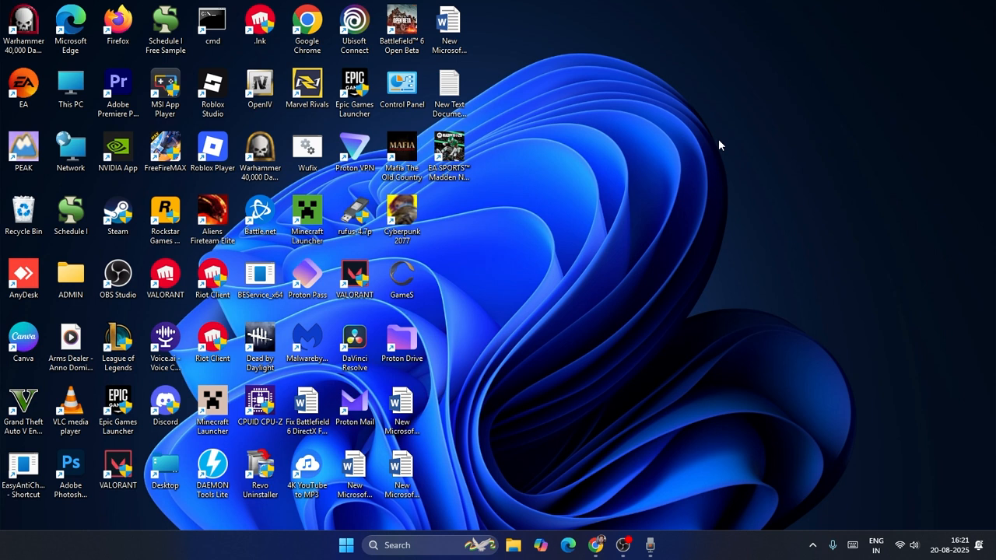
mouse_move(588, 163)
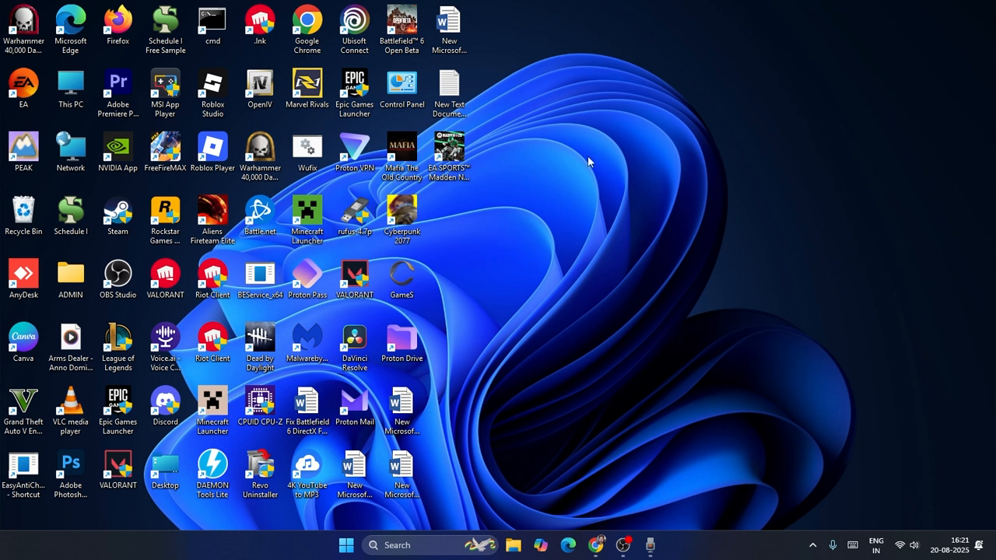
mouse_move(657, 441)
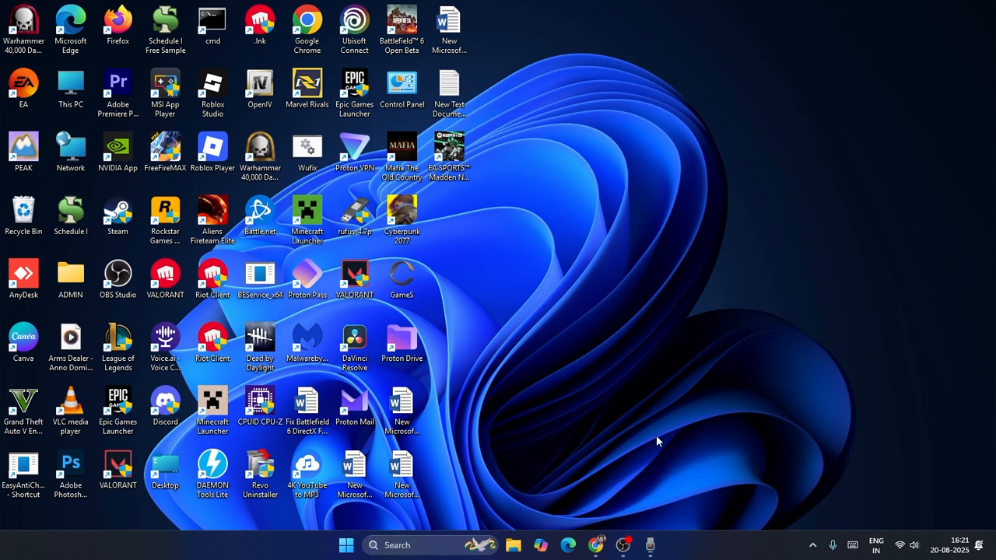
- Bring up the ChatGPT home page in Chrome
click(594, 544)
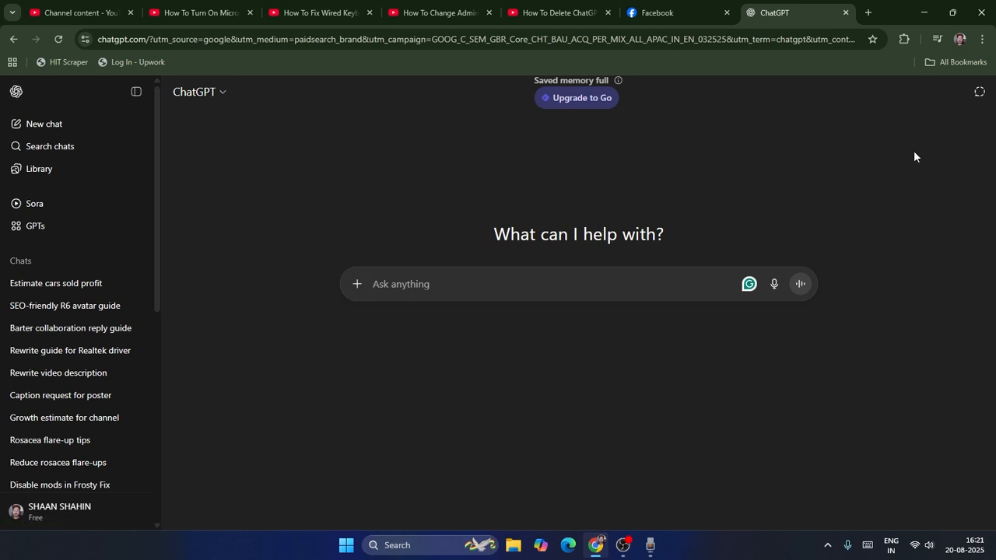
mouse_move(880, 189)
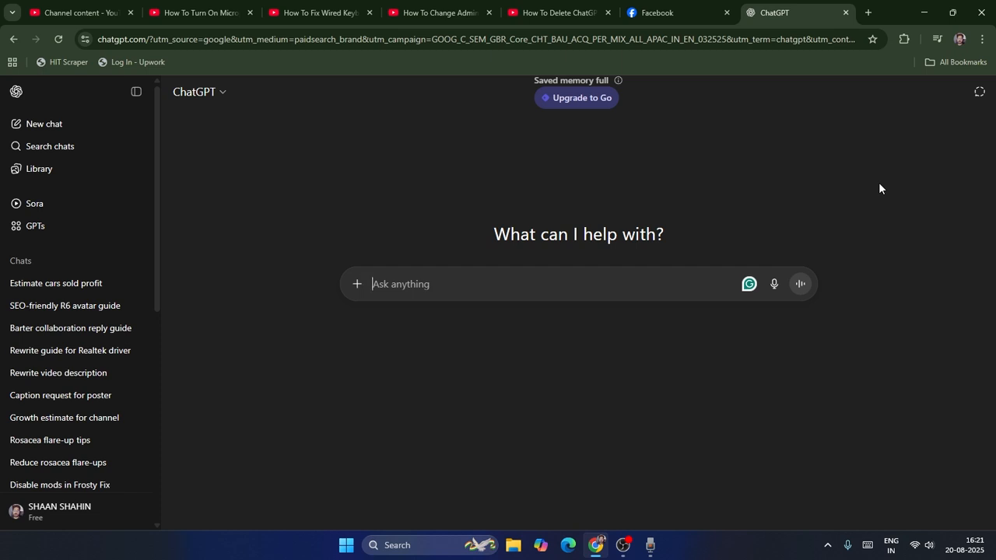
mouse_move(883, 187)
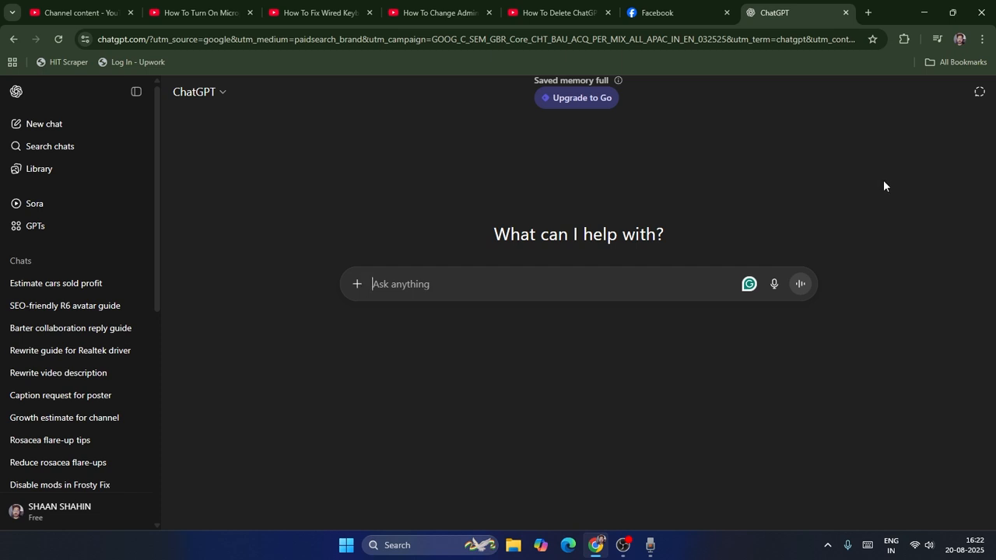
mouse_move(123, 512)
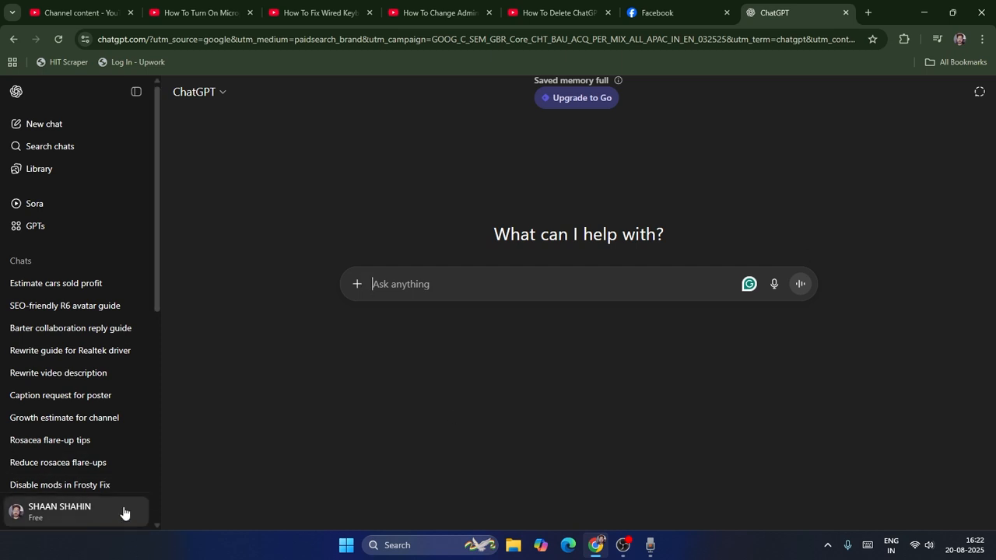
mouse_move(22, 514)
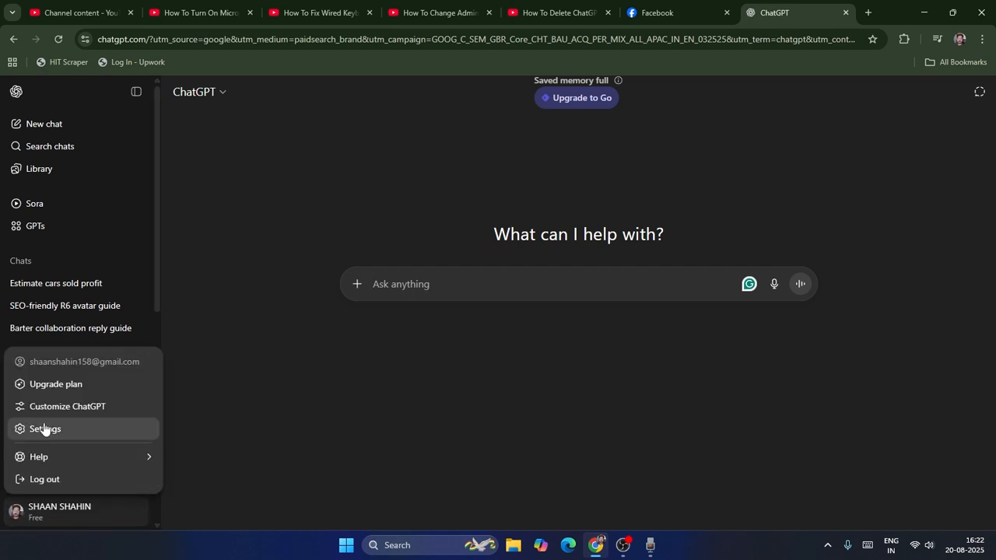
- Open Settings and go to the Data controls section
click(44, 428)
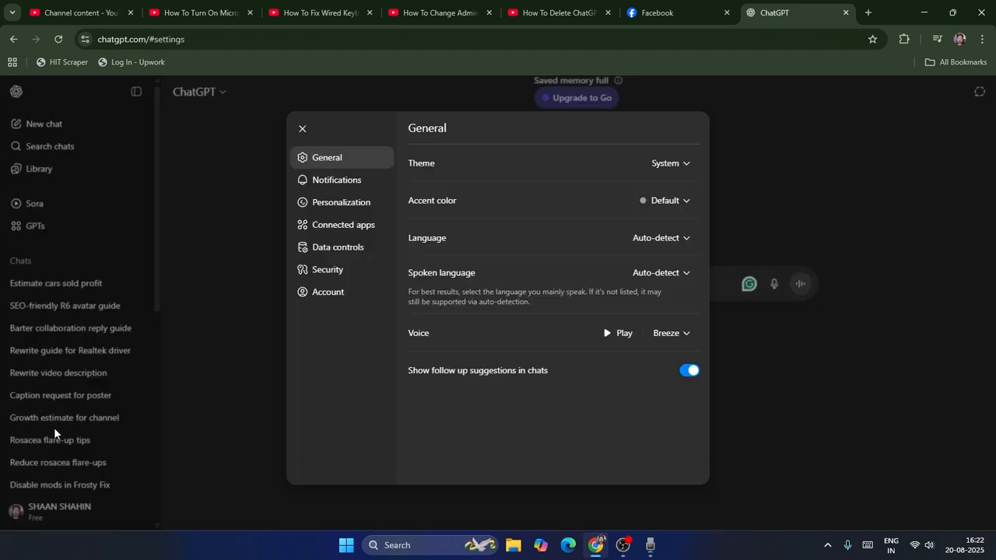
mouse_move(315, 159)
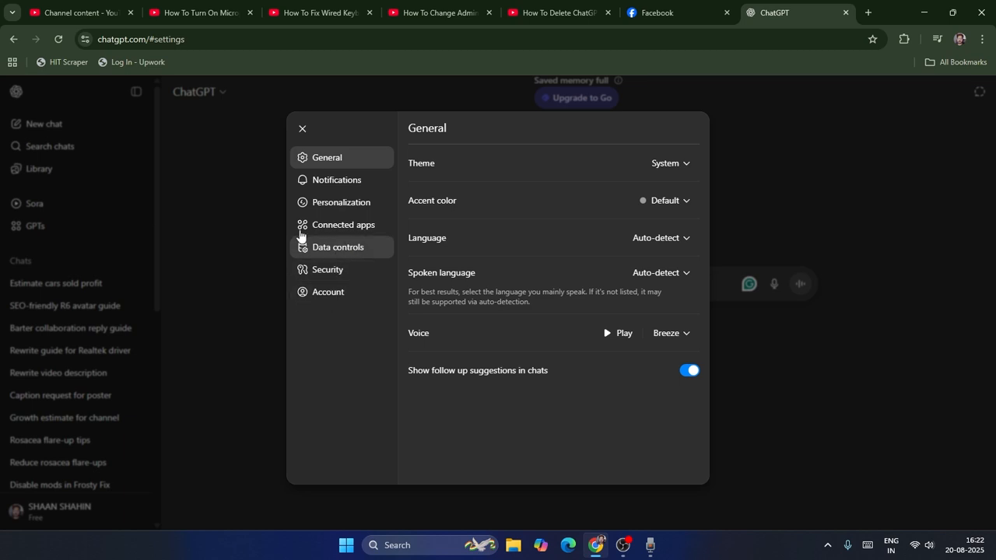
mouse_move(327, 251)
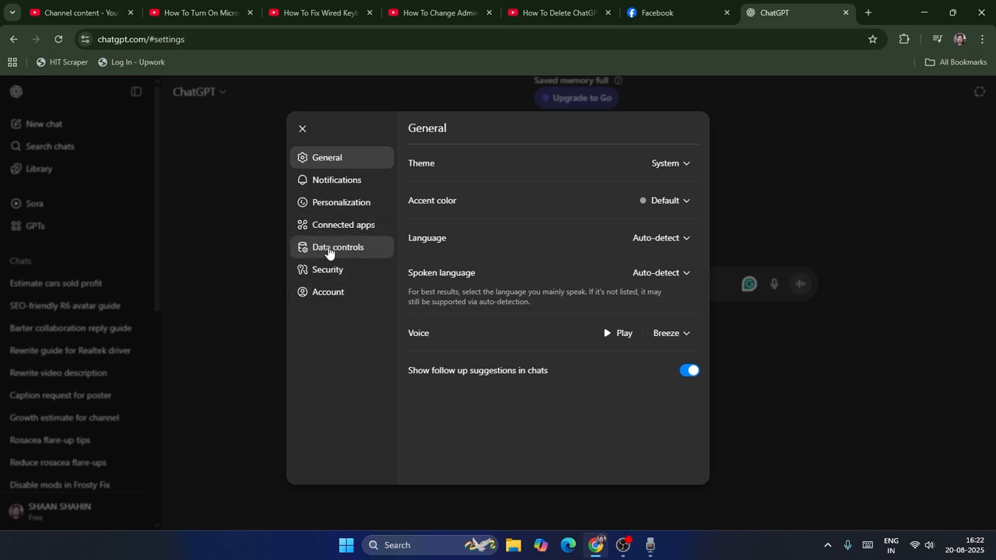
click(338, 247)
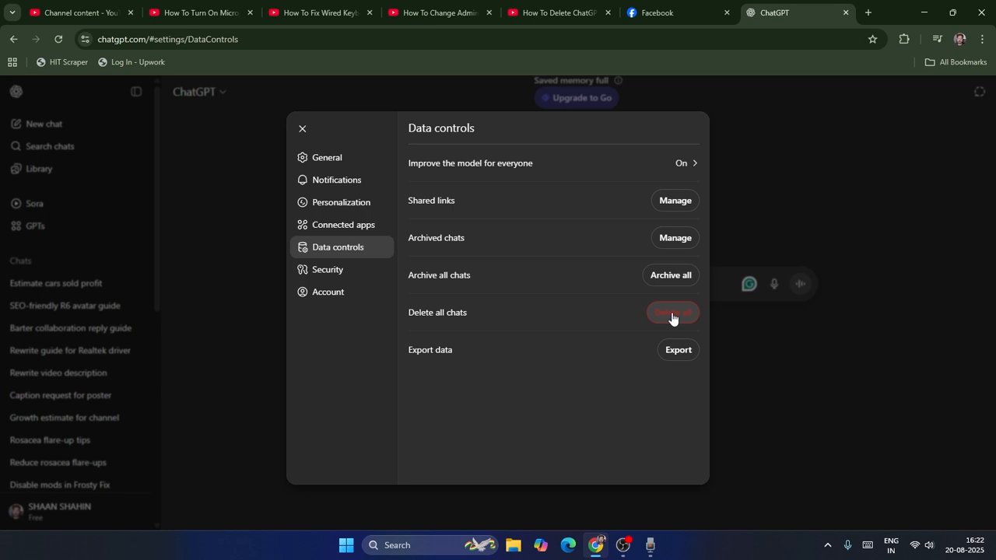
mouse_move(539, 276)
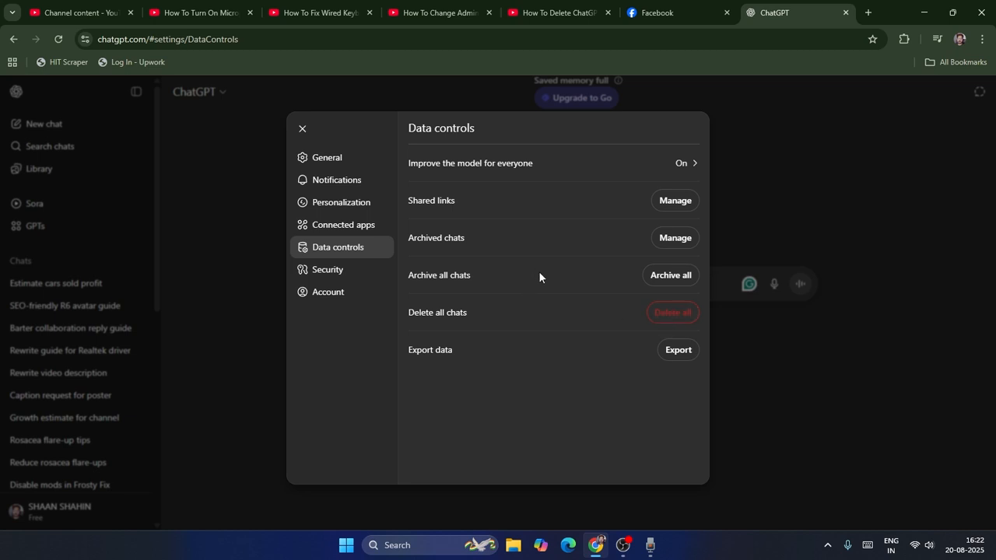
mouse_move(547, 278)
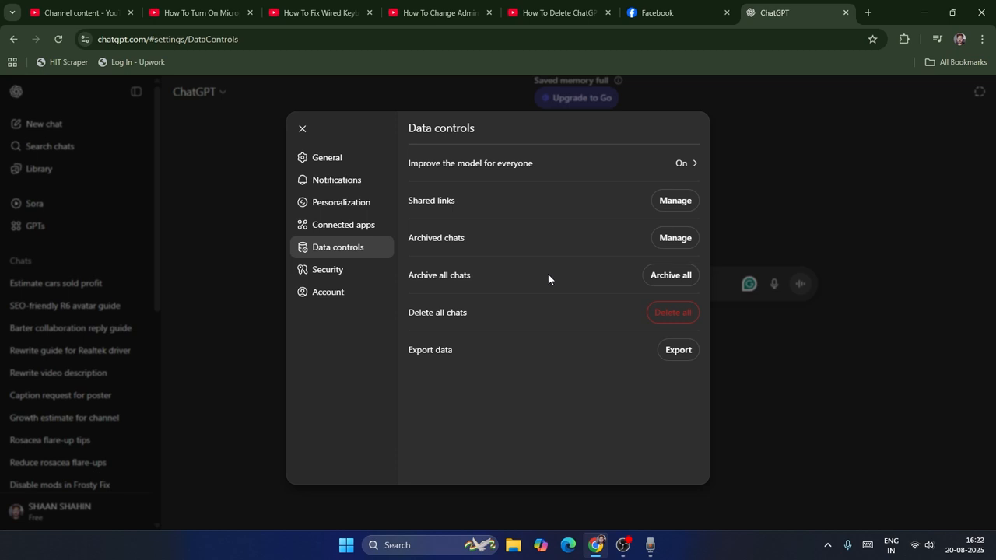
mouse_move(328, 292)
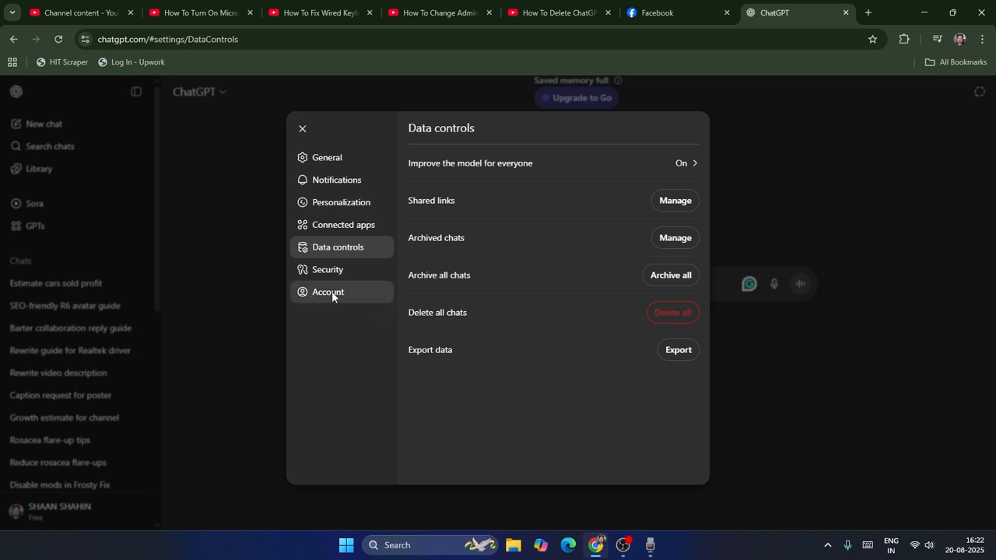
- In Account settings, start deleting the account to bring up its confirmation
click(327, 291)
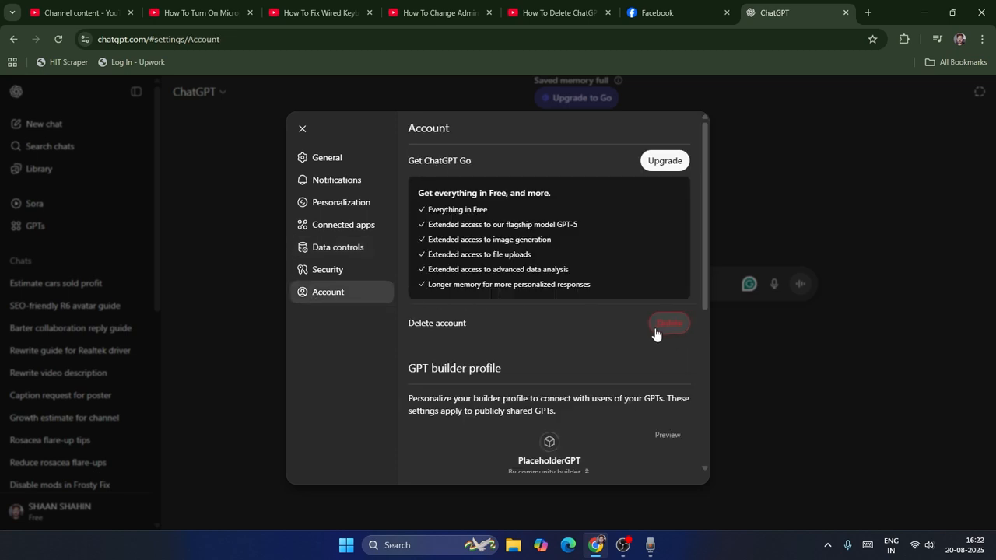
scroll(down, 3)
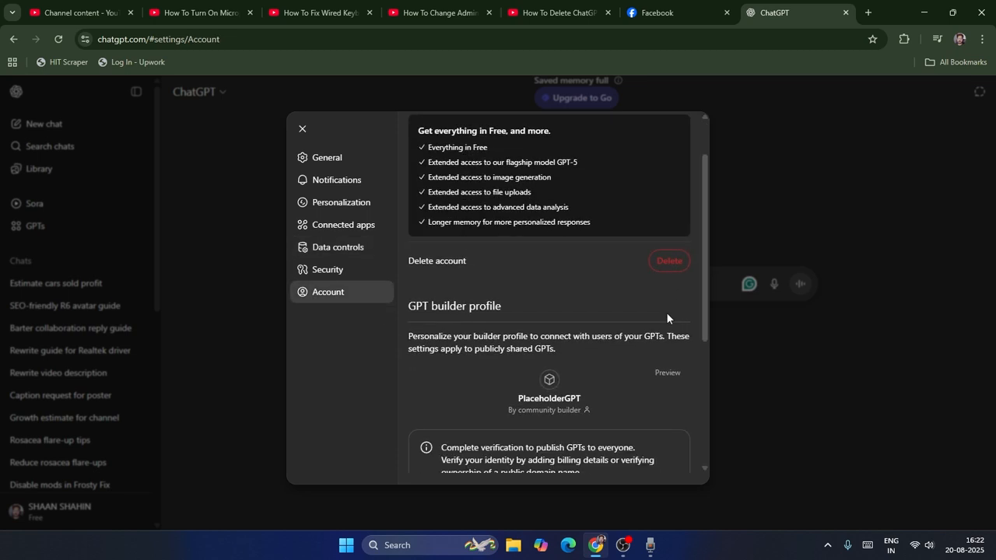
click(668, 260)
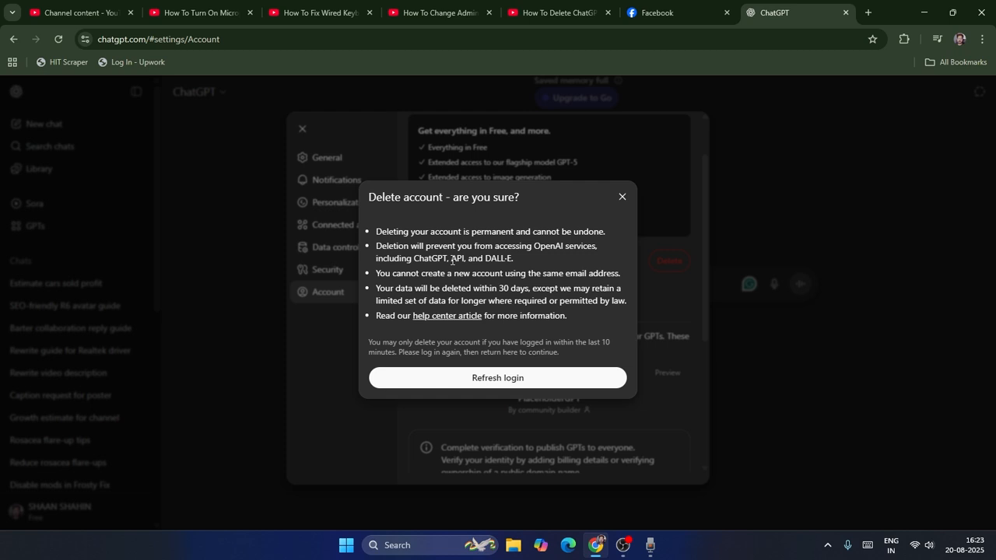
mouse_move(504, 302)
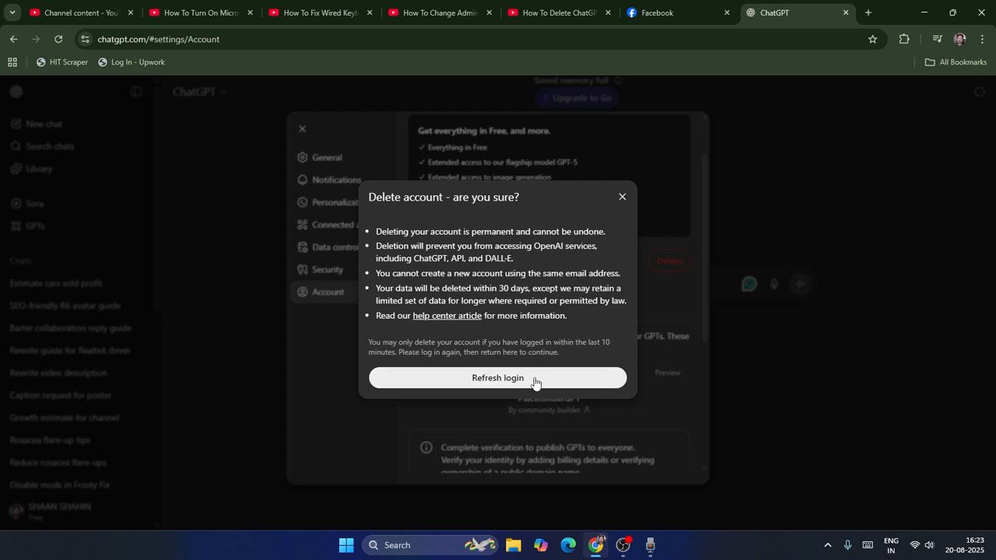
- Refresh the login and sign back in with Google
click(497, 377)
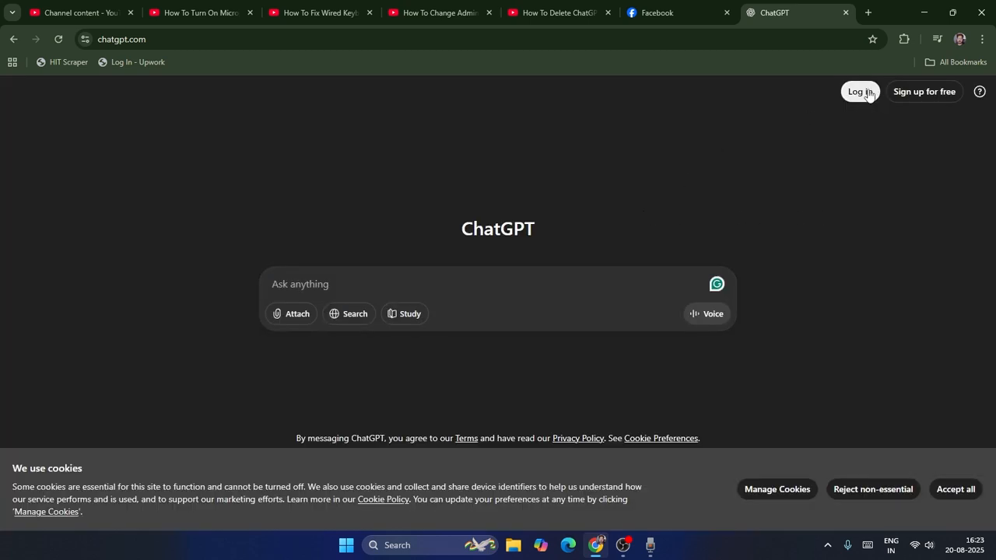
click(859, 91)
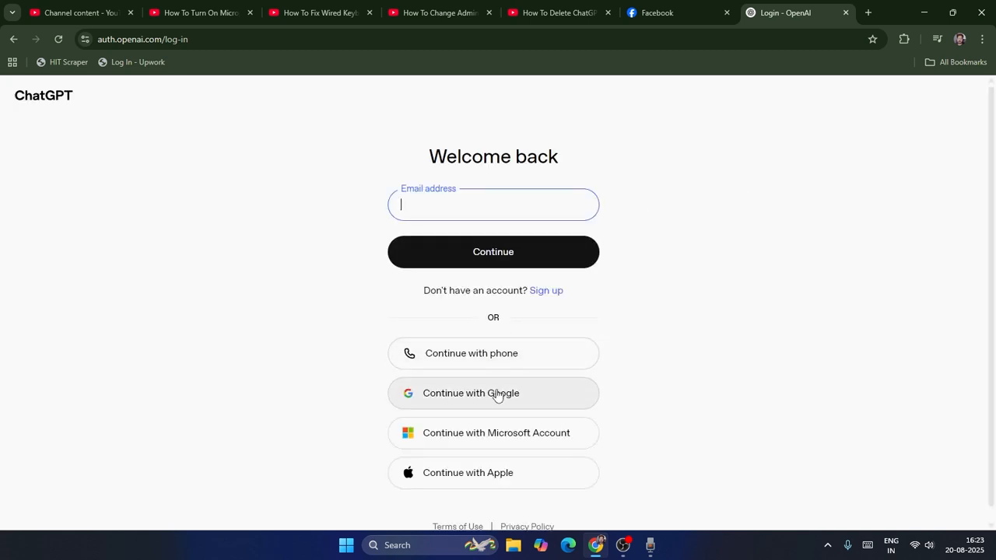
click(492, 392)
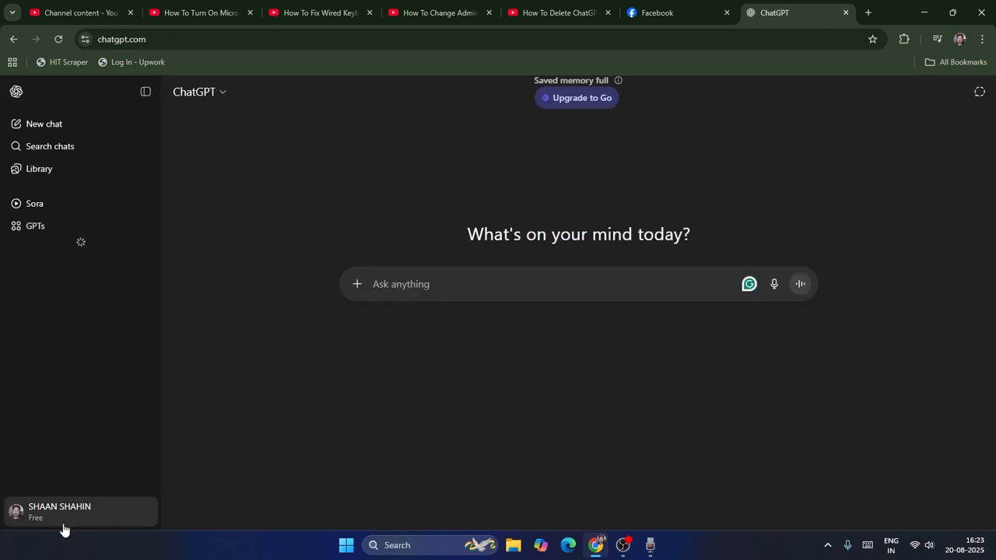
click(60, 511)
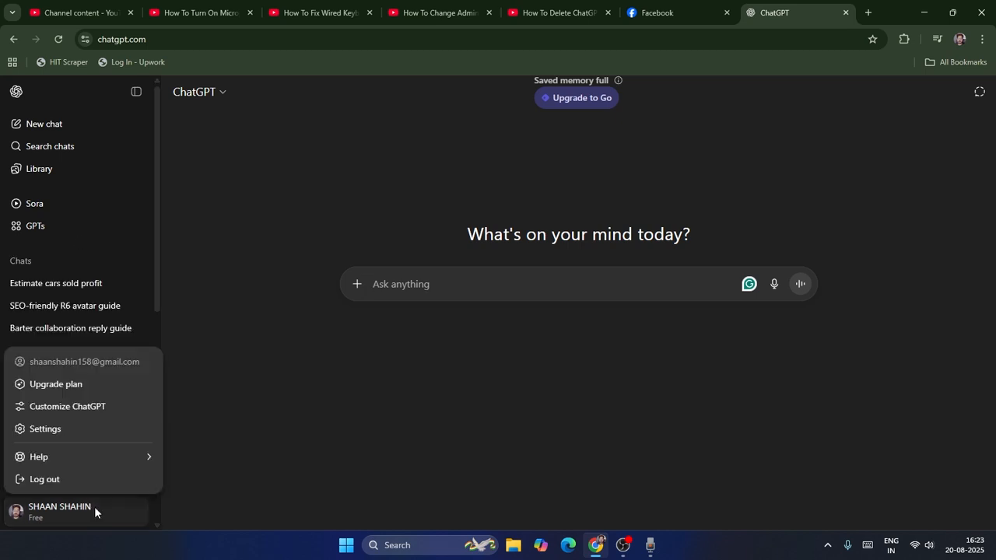
click(45, 428)
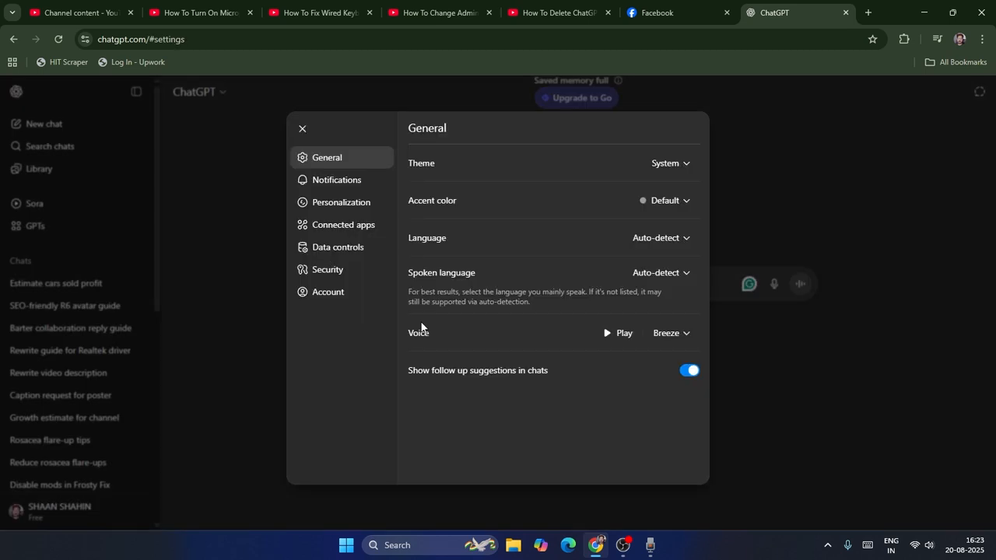
click(327, 292)
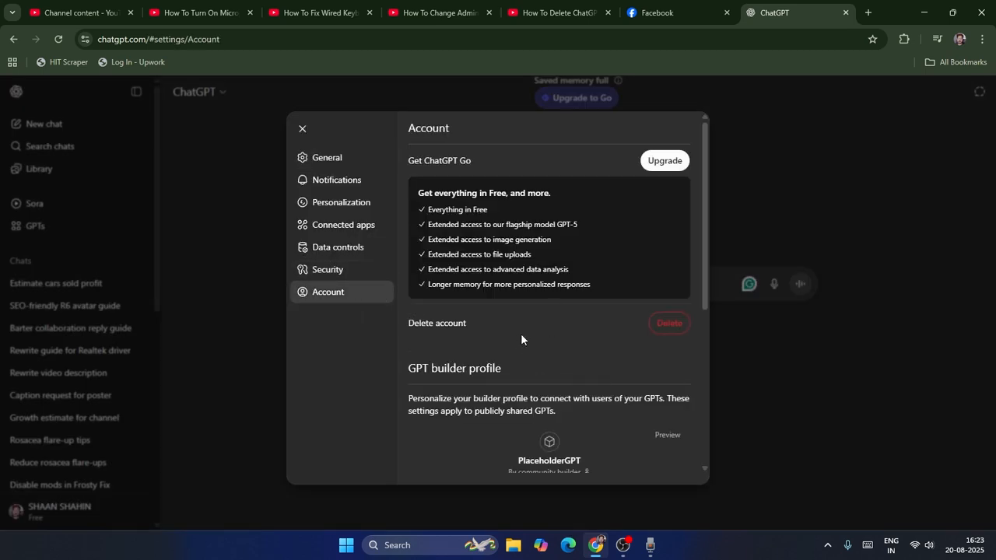
click(668, 323)
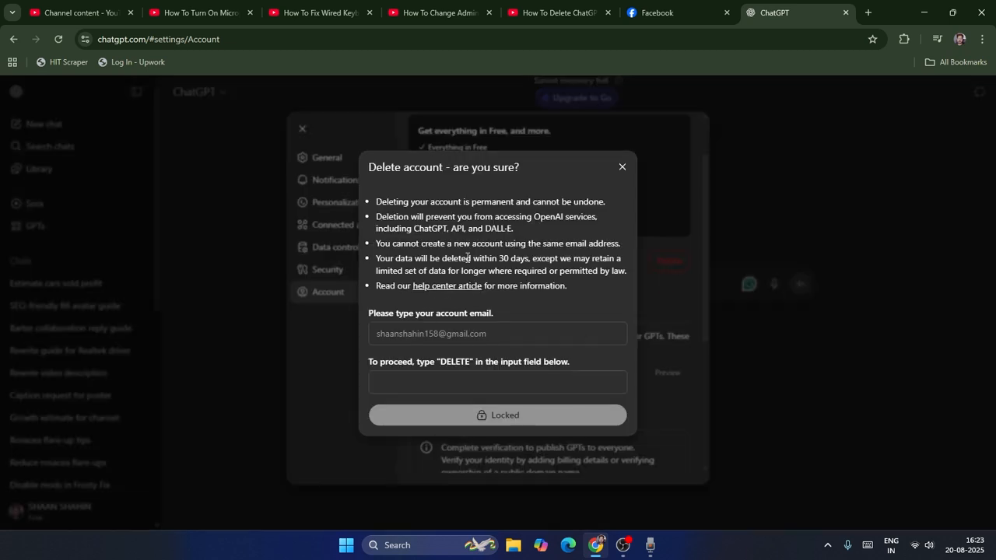
click(496, 333)
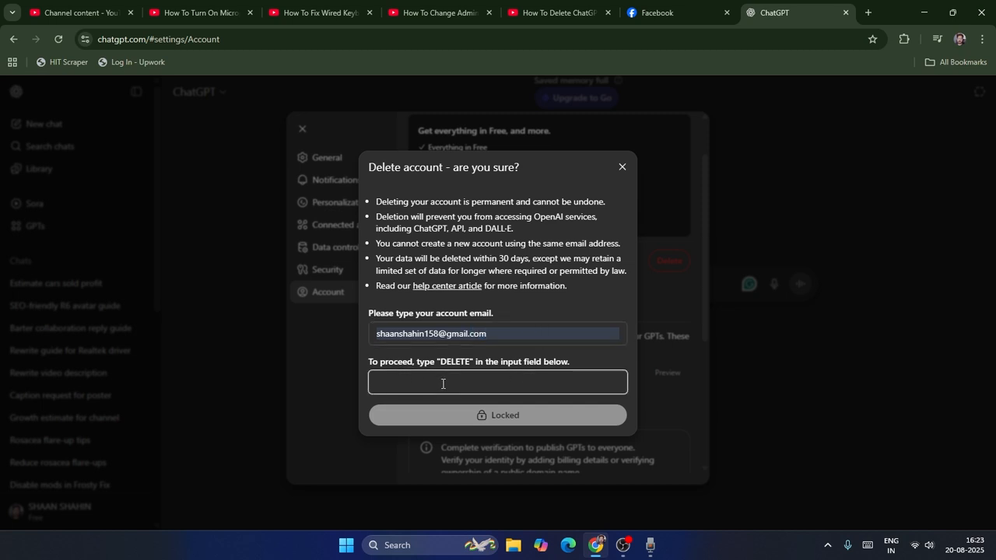
text(DELETE)
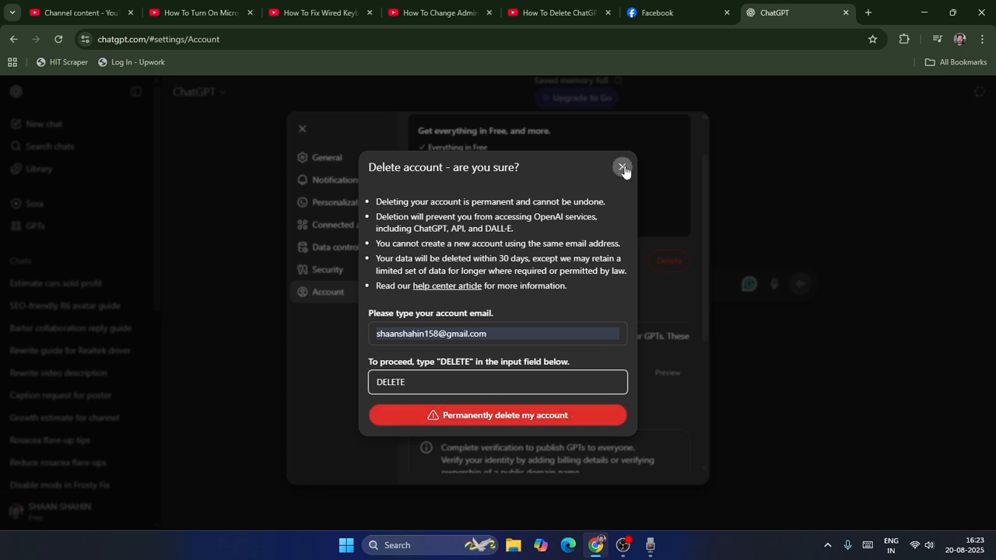
click(621, 166)
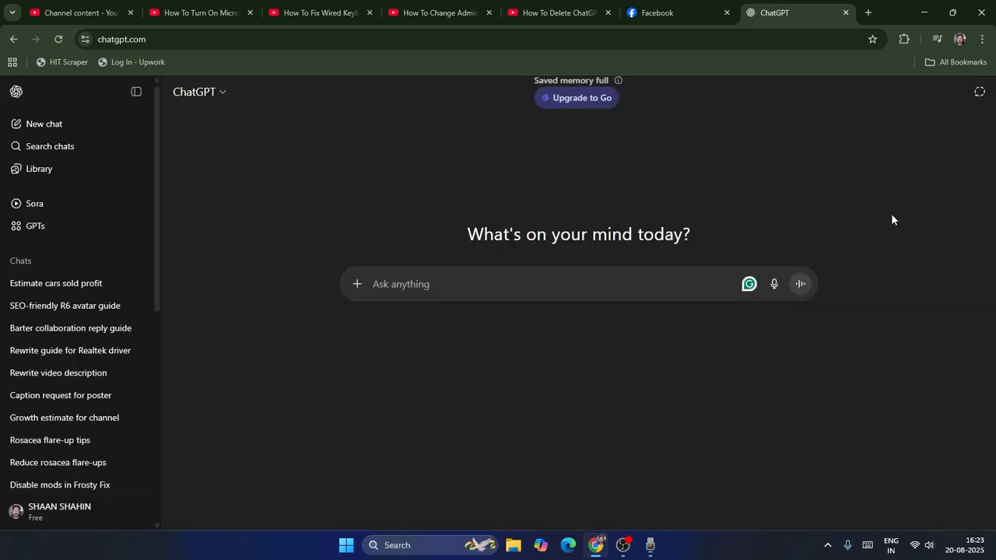
- Minimize Chrome to reveal the Windows desktop
click(924, 13)
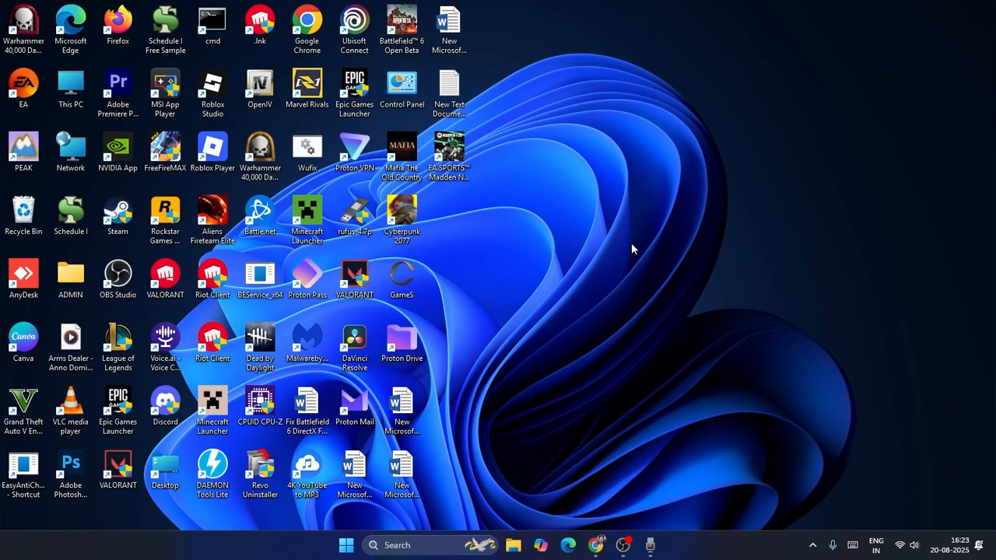
mouse_move(551, 105)
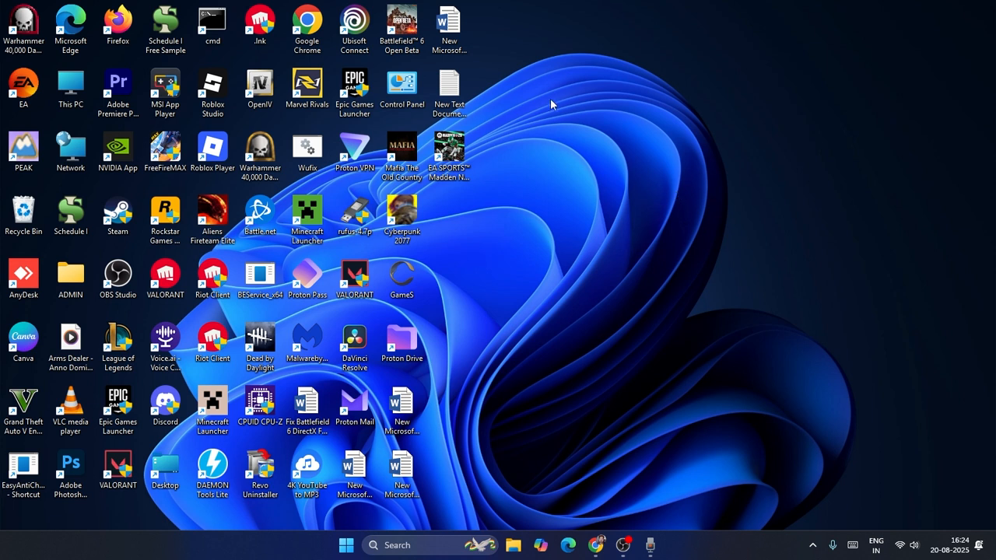
mouse_move(558, 132)
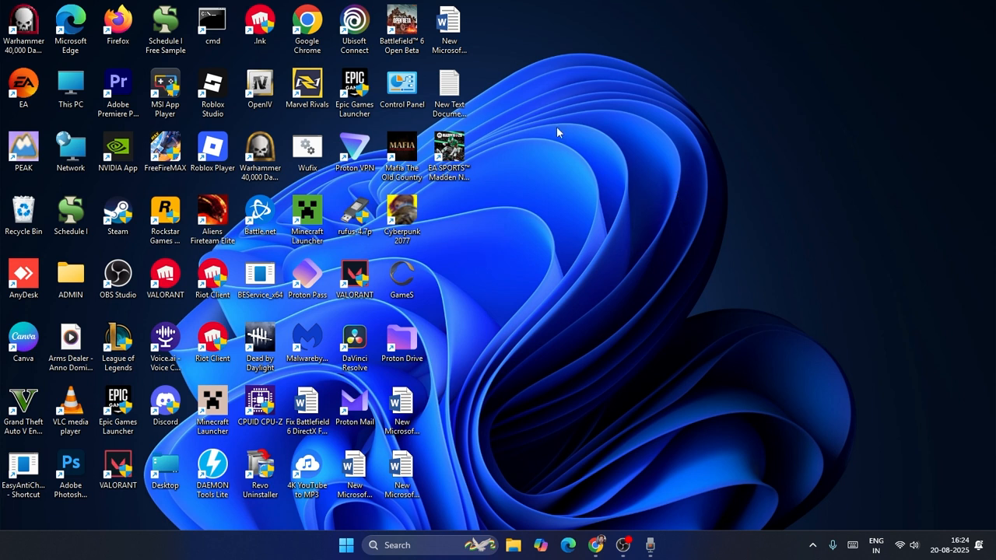
mouse_move(809, 184)
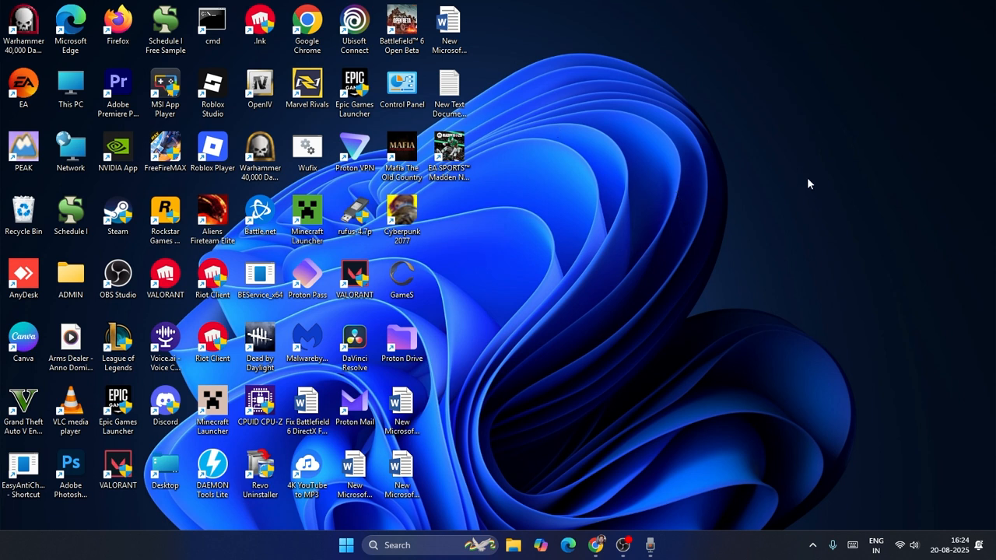